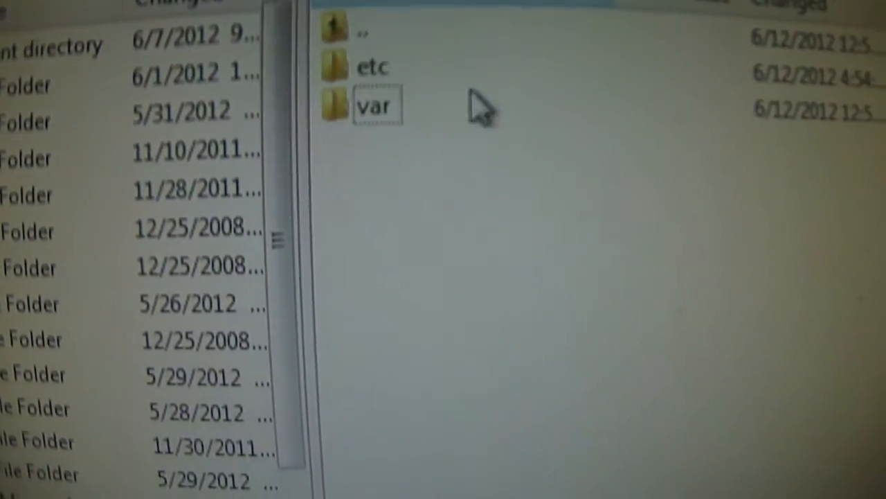
- Enter the iPhone's var folder and scroll through the library listing toward BytaFont
double_click(375, 106)
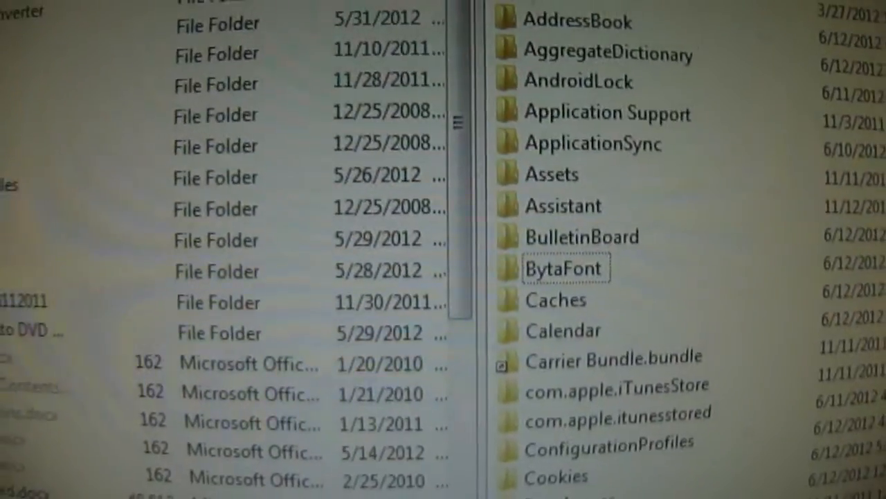
scroll("down", 3)
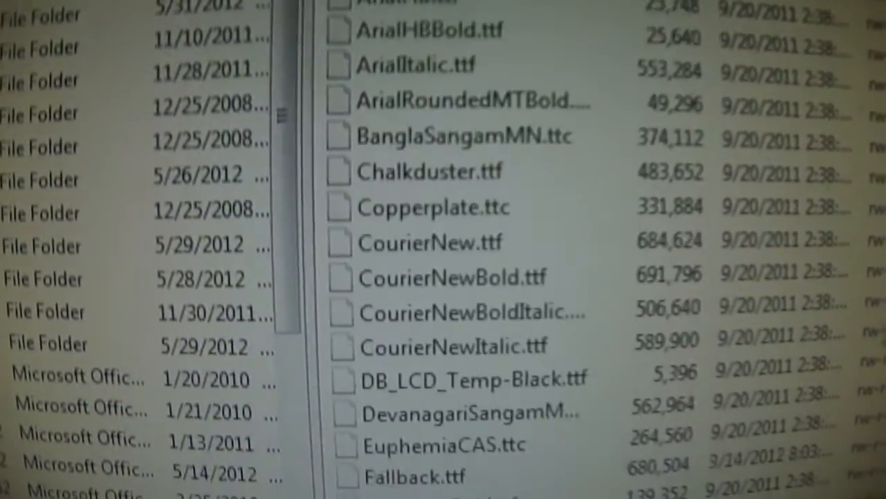
- Scroll through the .ttf/.ttc fonts and _H_ cache files, then request terminating the root session
scroll("down", 3)
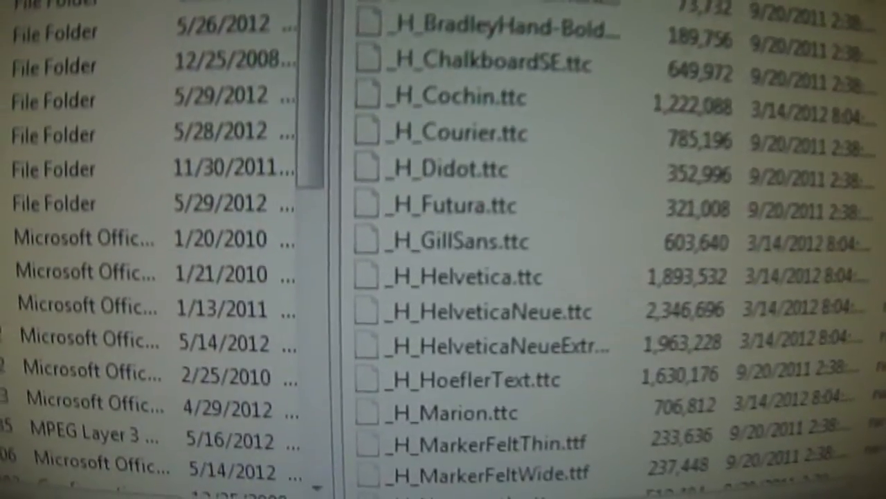
scroll("down", 3)
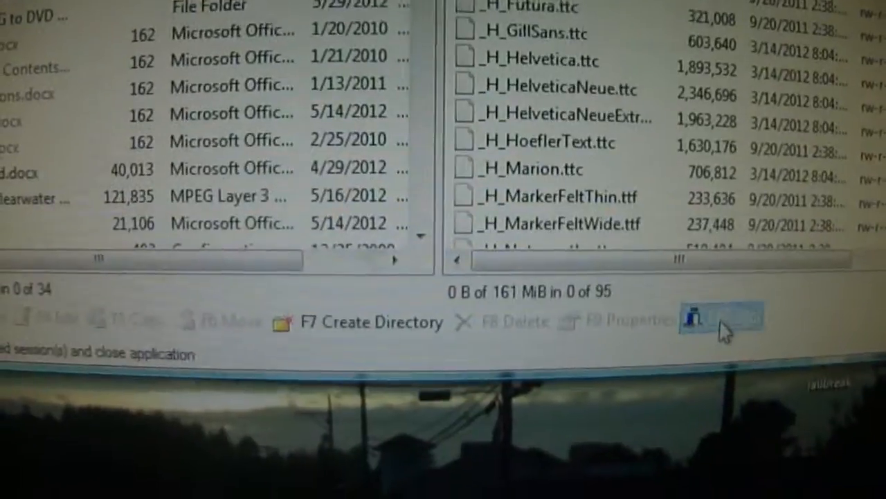
left_click(721, 321)
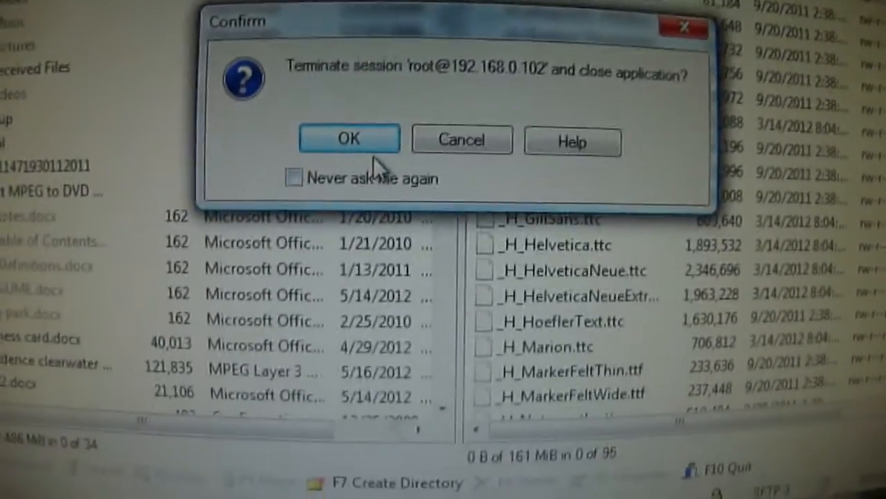